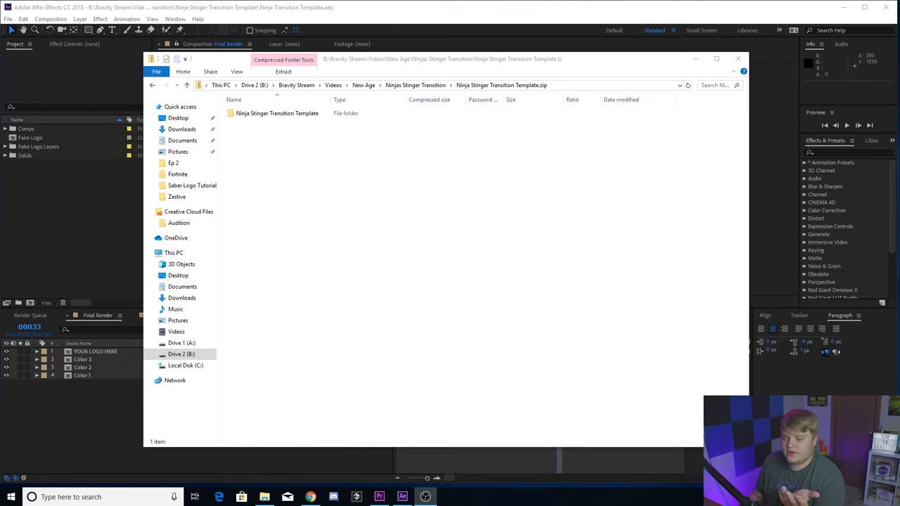
pyautogui.moveTo(551, 145)
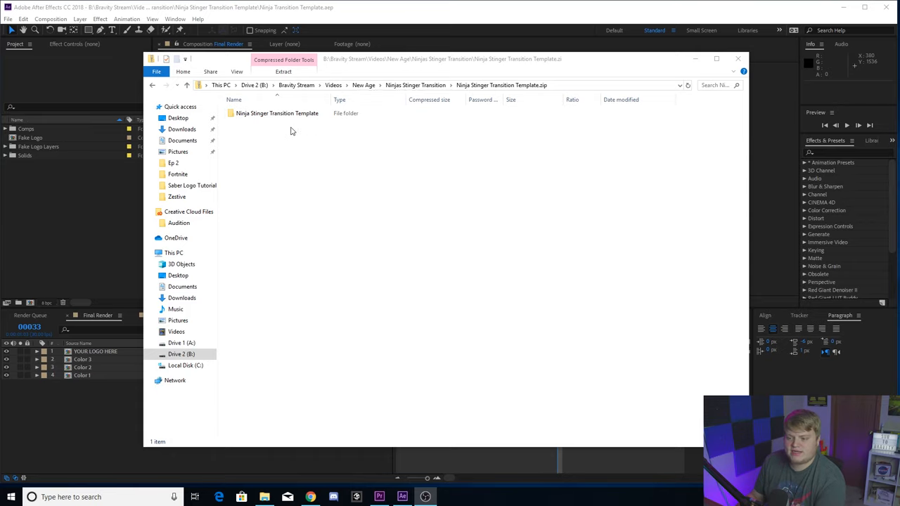
pyautogui.moveTo(318, 165)
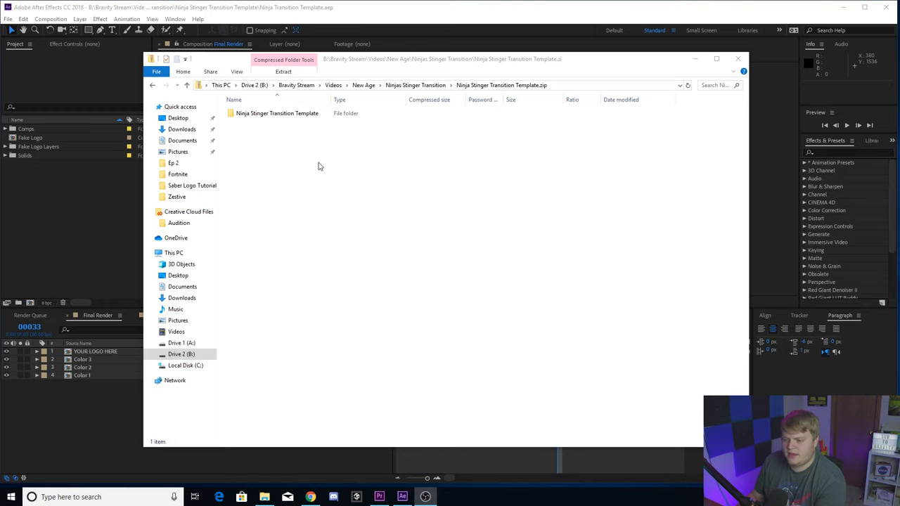
# Step: Enter the Ninja Stinger Transition Template folder and select Ninja Transition Template.aep
pyautogui.click(277, 113)
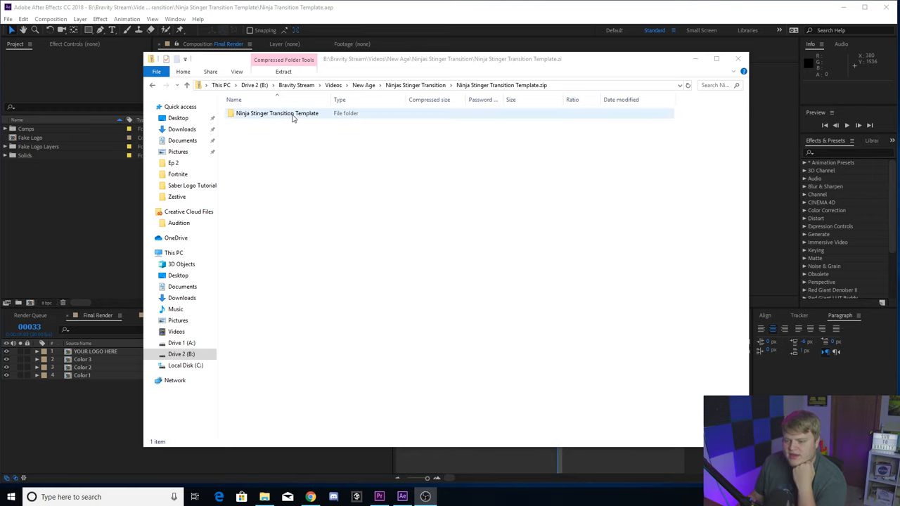
pyautogui.doubleClick(275, 113)
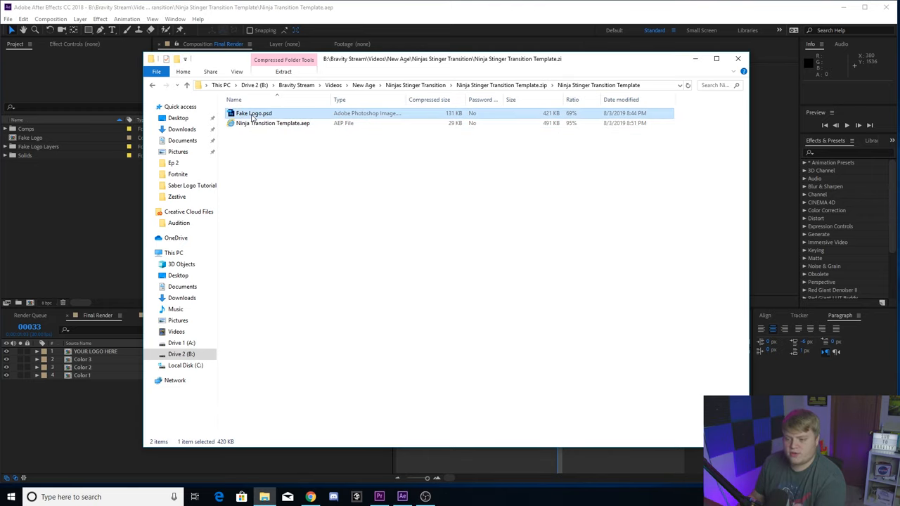
pyautogui.moveTo(292, 113)
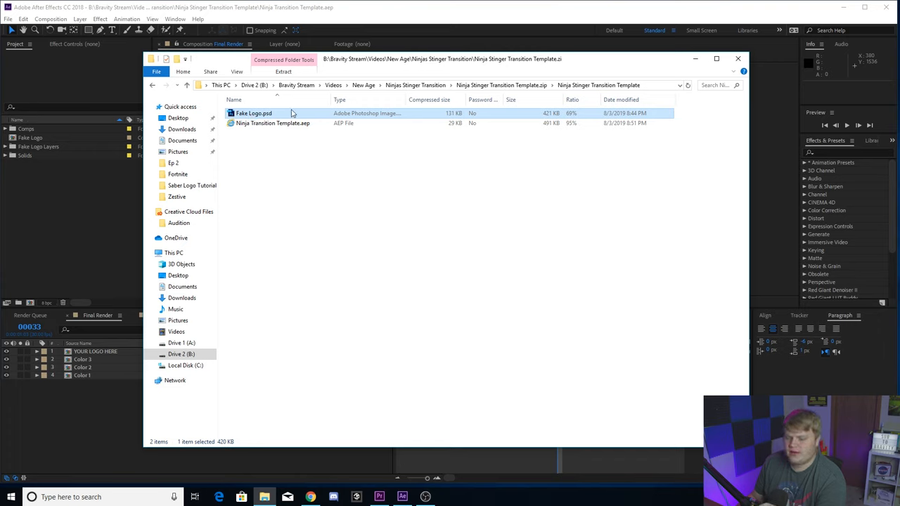
pyautogui.click(272, 123)
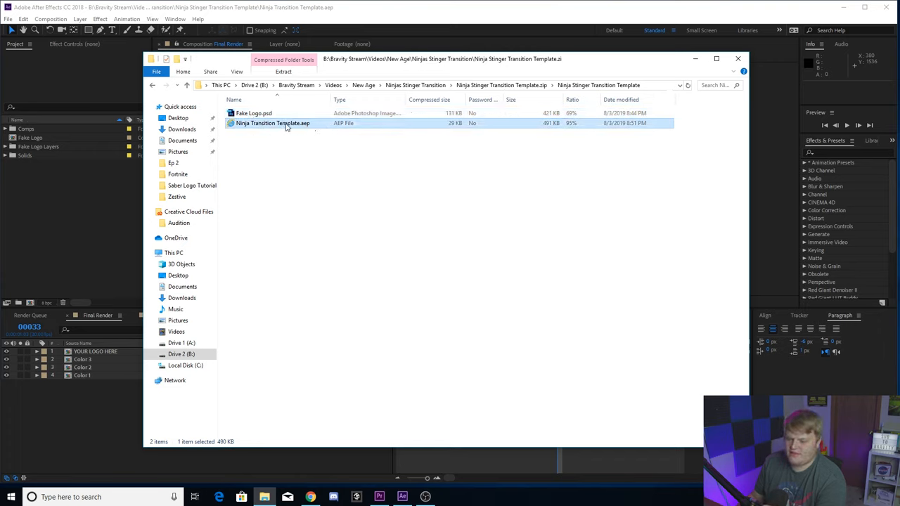
# Step: Launch Ninja Transition Template.aep in After Effects, showing the Final Render composition
pyautogui.click(253, 139)
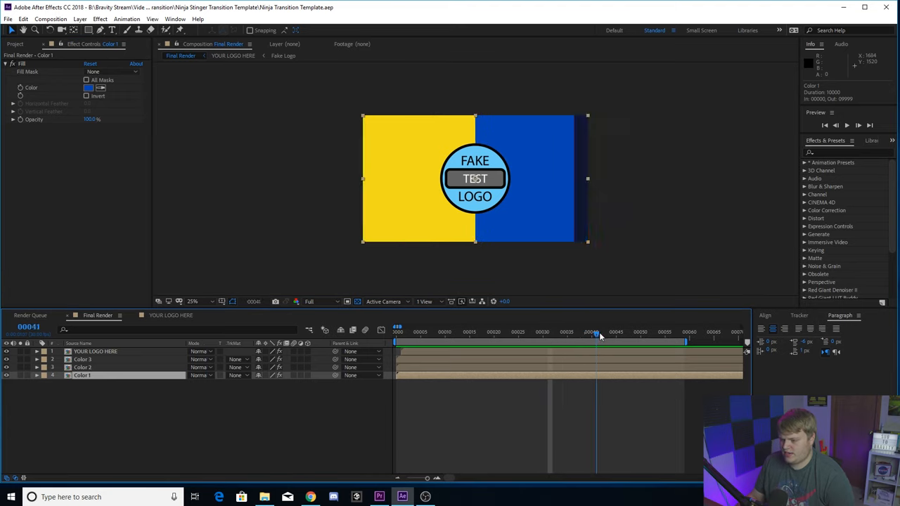
# Step: Change the Color 1 fill from blue to green and the Color 2 fill from yellow to grey
pyautogui.click(608, 332)
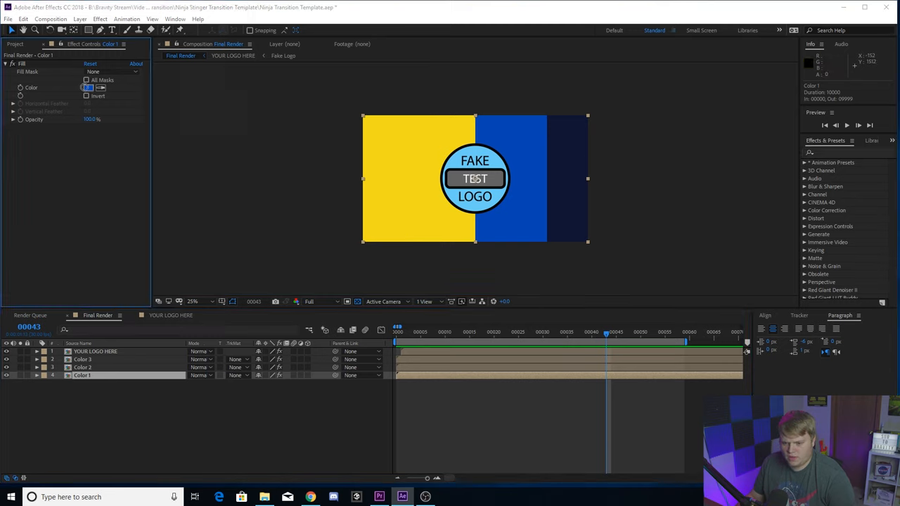
pyautogui.click(87, 87)
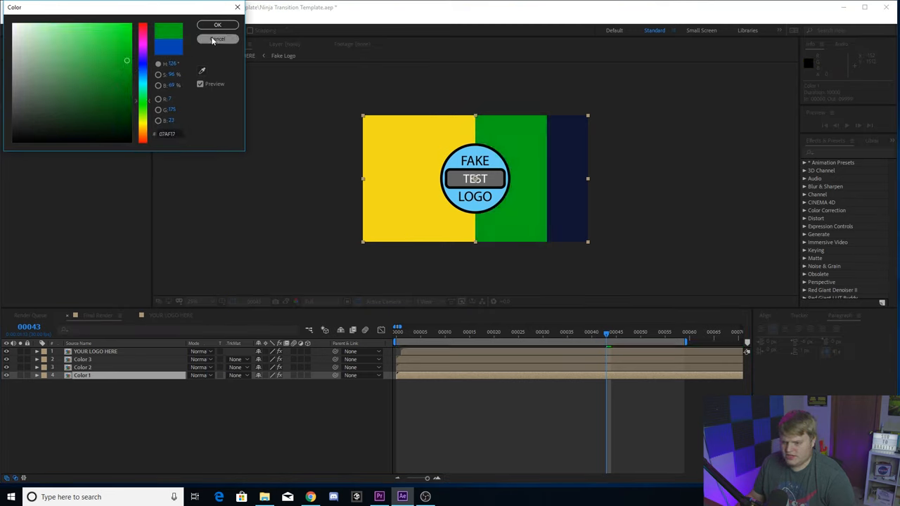
pyautogui.click(218, 39)
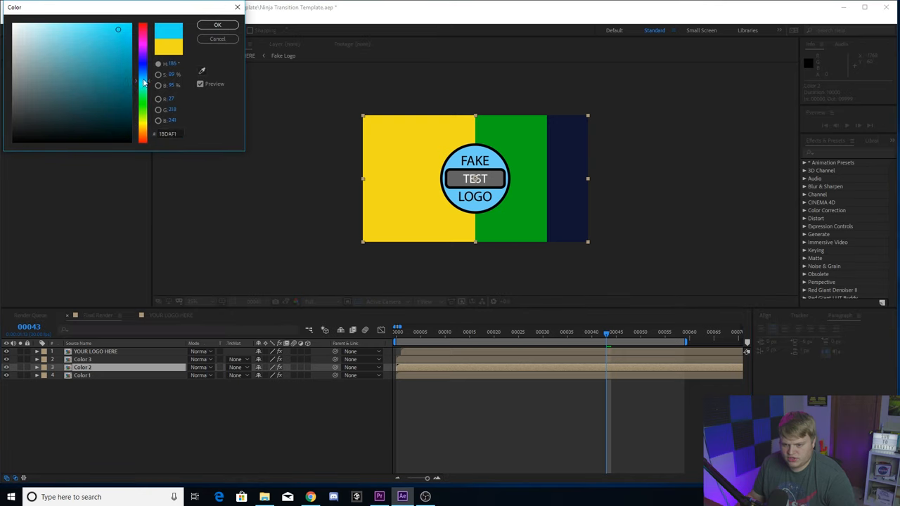
pyautogui.click(216, 25)
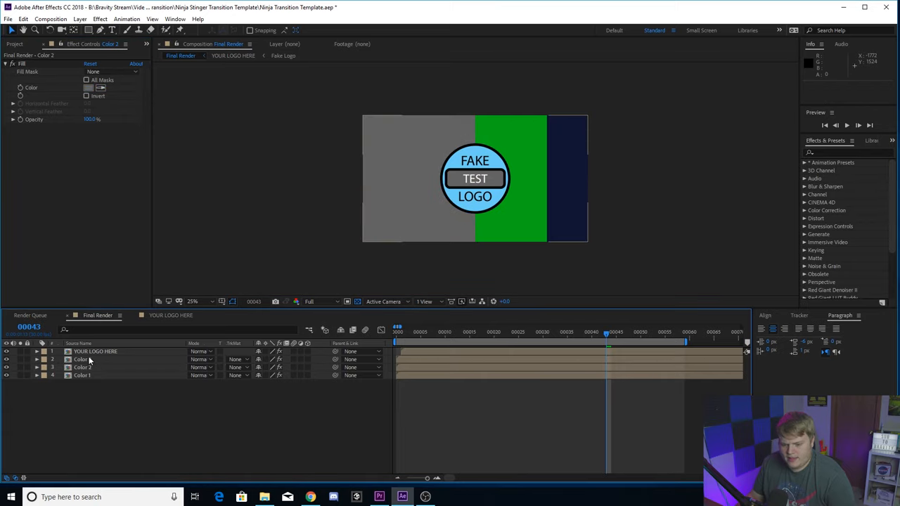
# Step: Cancel out of Color 3's fill picker and undo the recolouring back to yellow, blue and navy
pyautogui.click(83, 360)
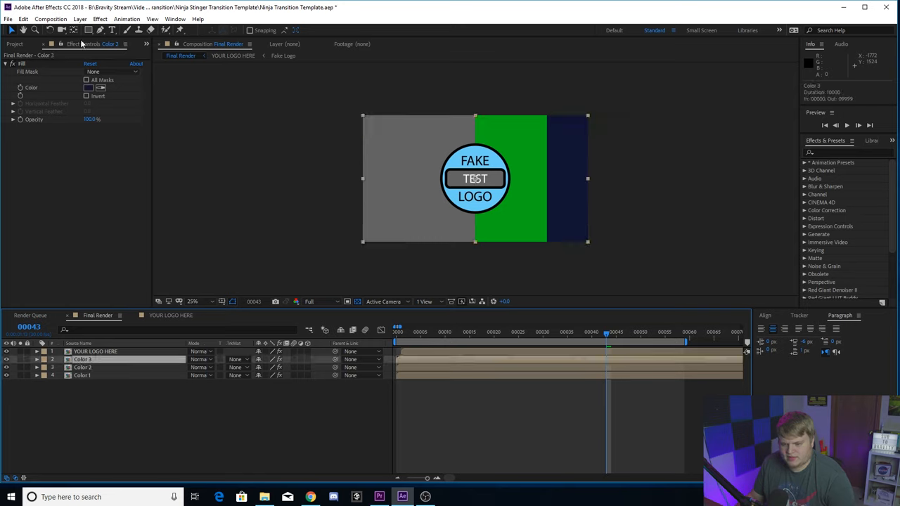
pyautogui.click(88, 88)
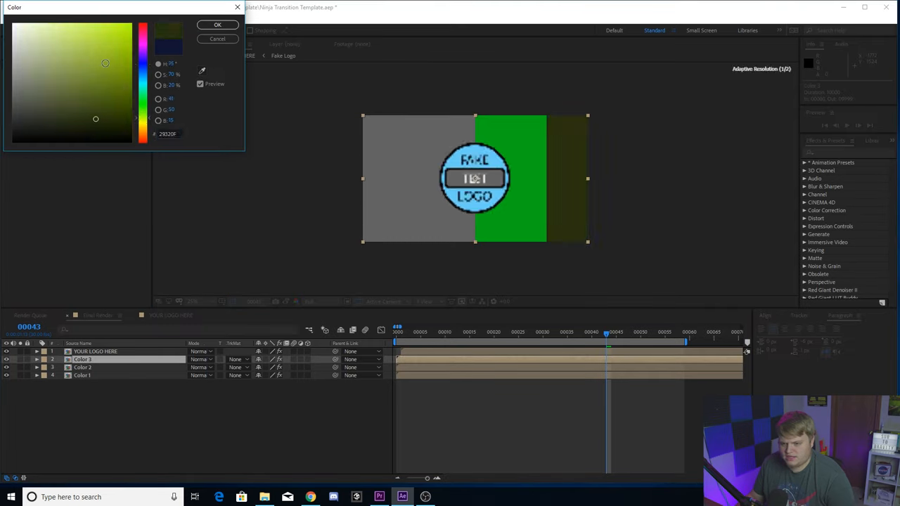
pyautogui.click(217, 25)
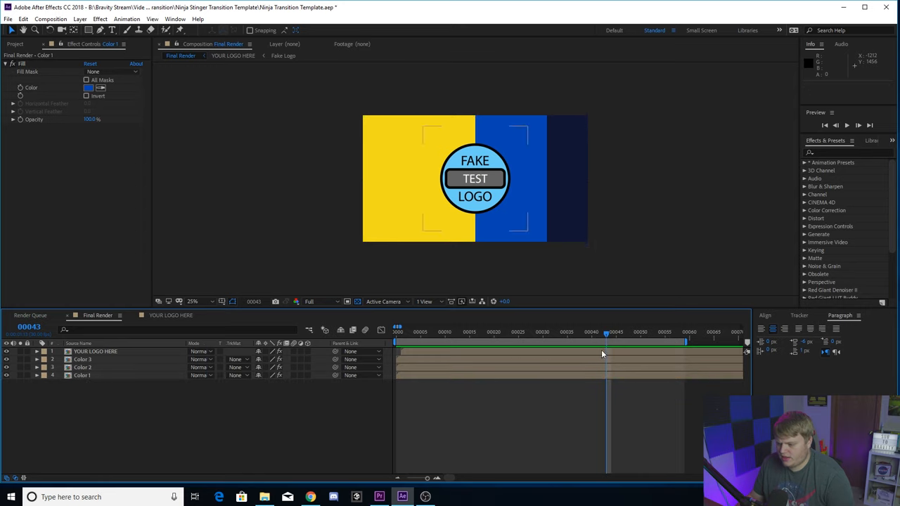
# Step: Inspect the Fake Logo layer inside the YOUR LOGO HERE composition, then return to Final Render
pyautogui.click(483, 332)
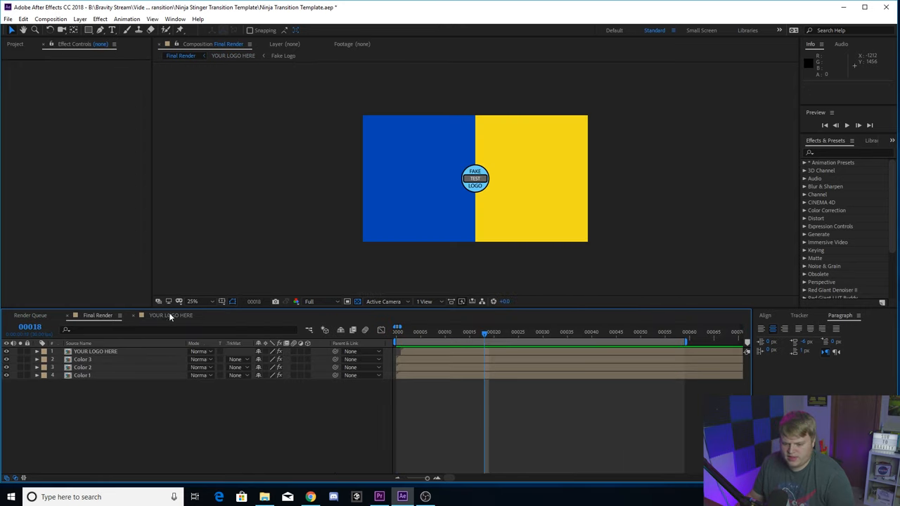
pyautogui.click(96, 351)
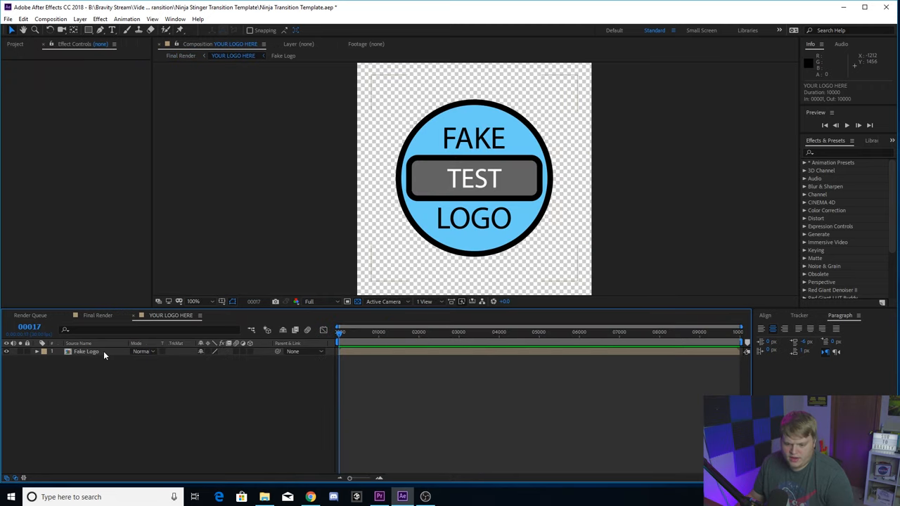
pyautogui.click(86, 352)
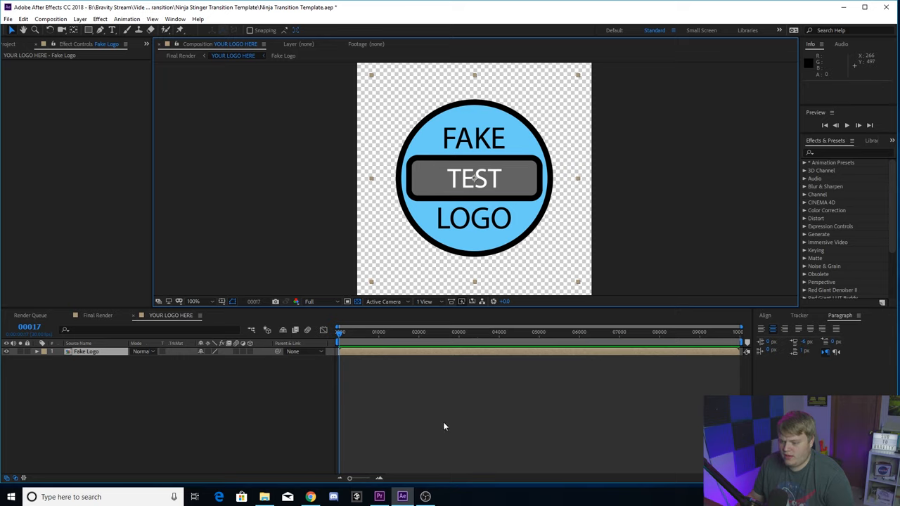
pyautogui.click(5, 351)
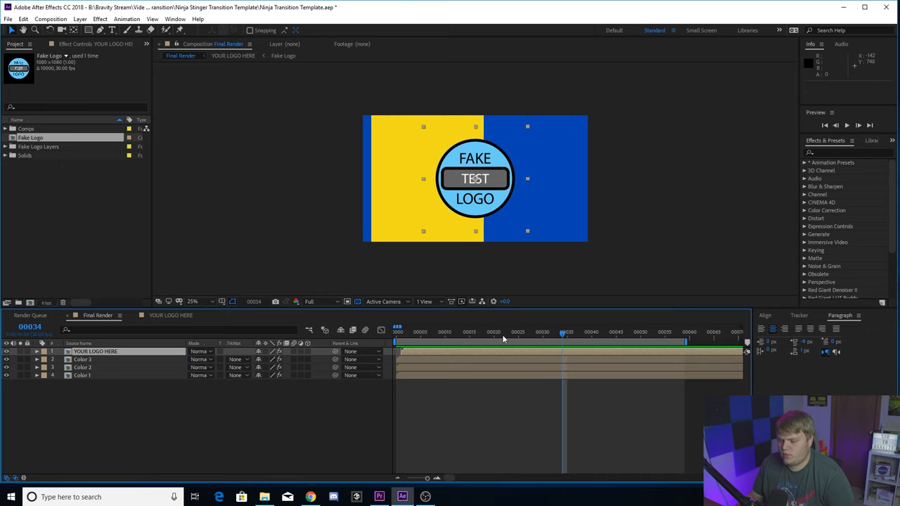
# Step: Add the Final Render composition to the render queue from the Composition menu
pyautogui.click(51, 19)
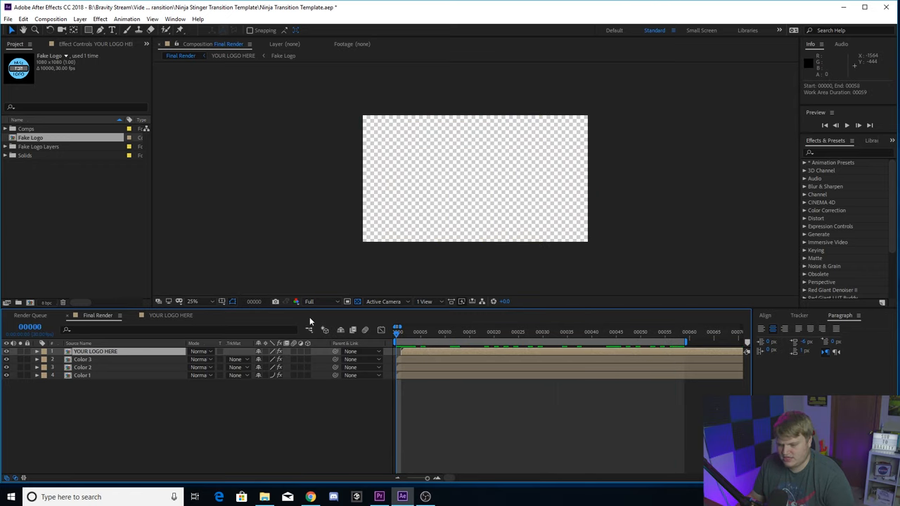
pyautogui.click(51, 20)
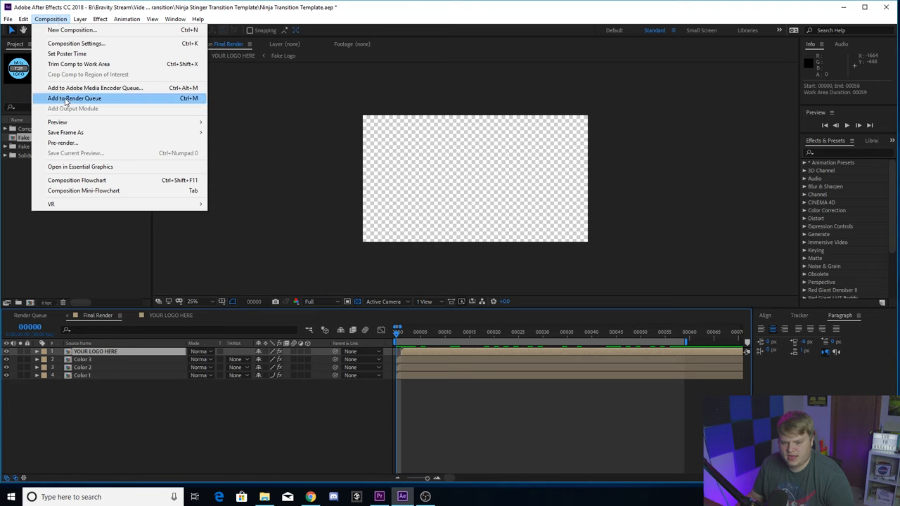
pyautogui.click(74, 98)
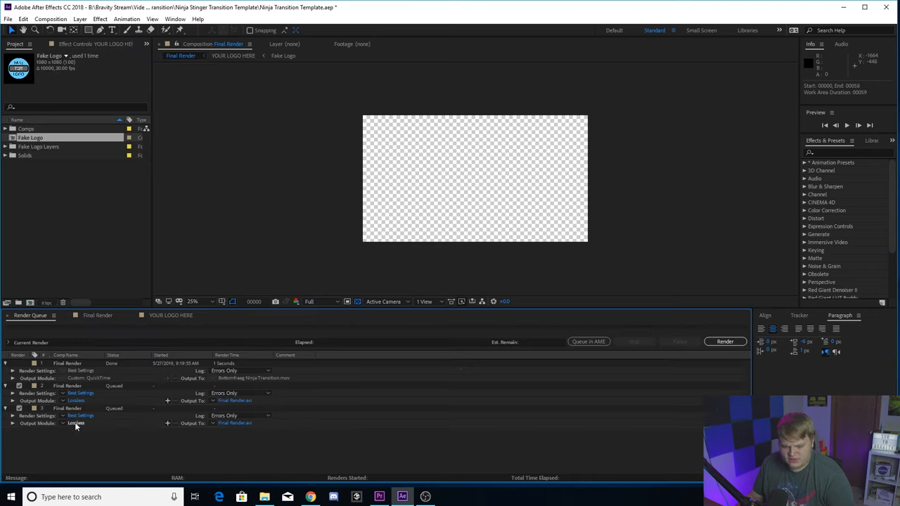
# Step: Set the output module to QuickTime format with RGB + Alpha channels
pyautogui.click(75, 422)
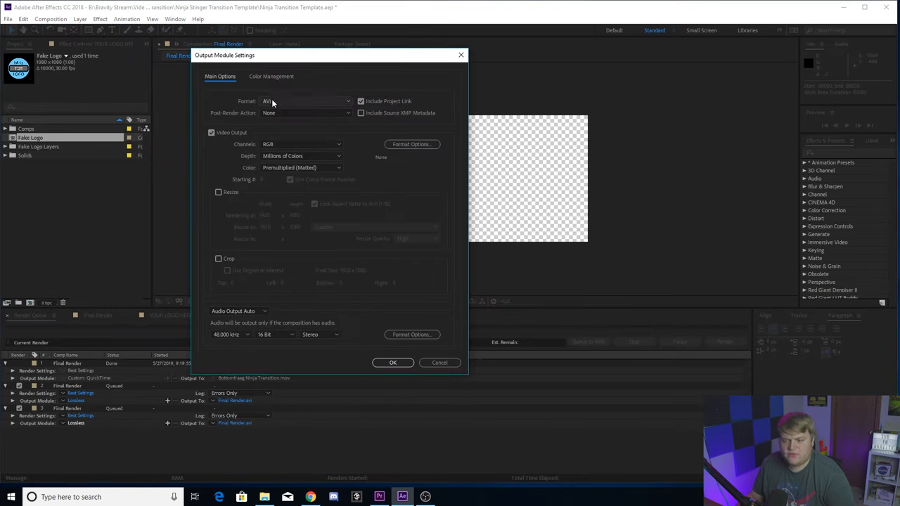
pyautogui.click(306, 101)
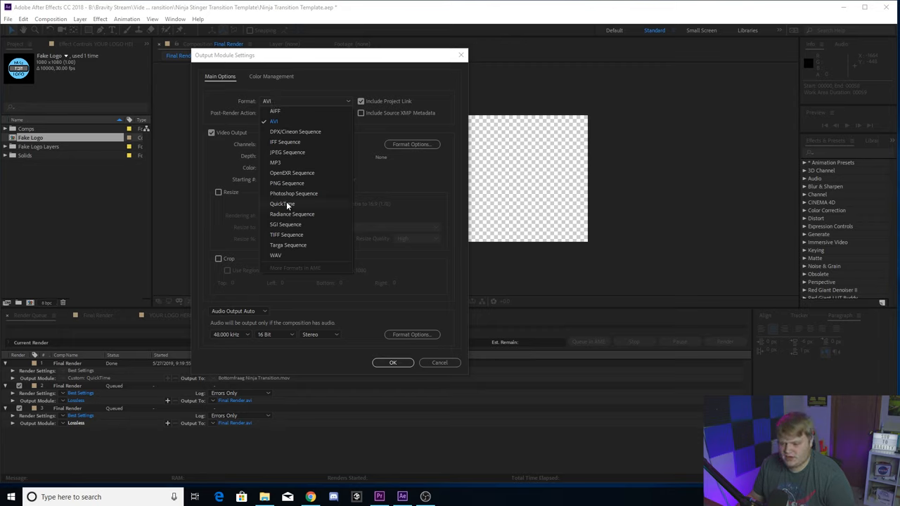
pyautogui.click(281, 204)
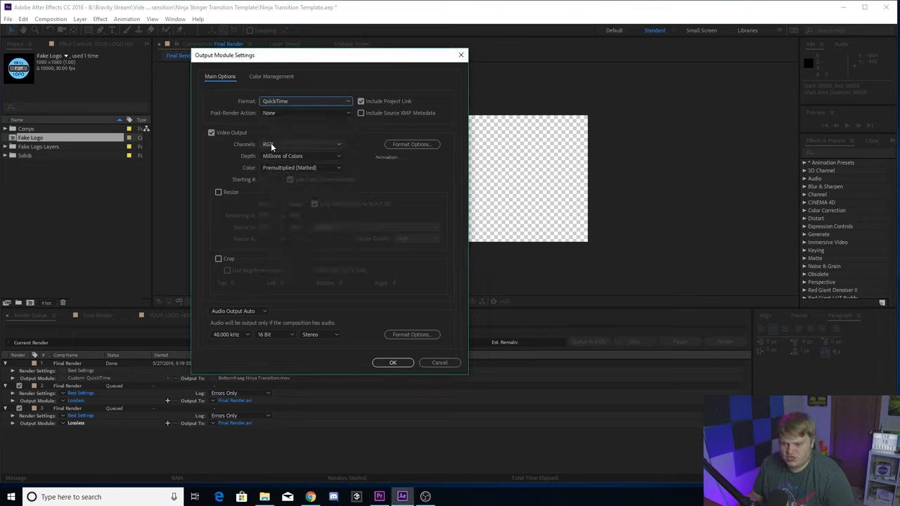
pyautogui.click(301, 143)
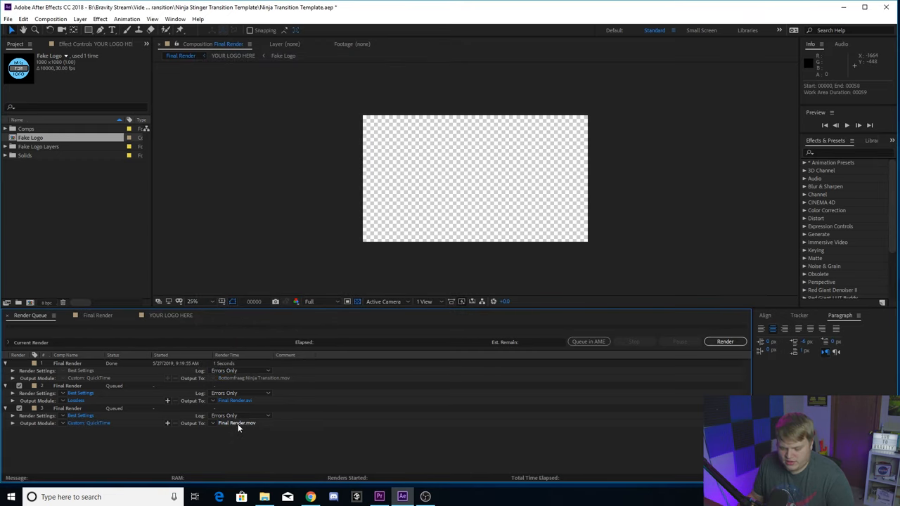
# Step: Save the render output as Final Render.mov
pyautogui.click(236, 422)
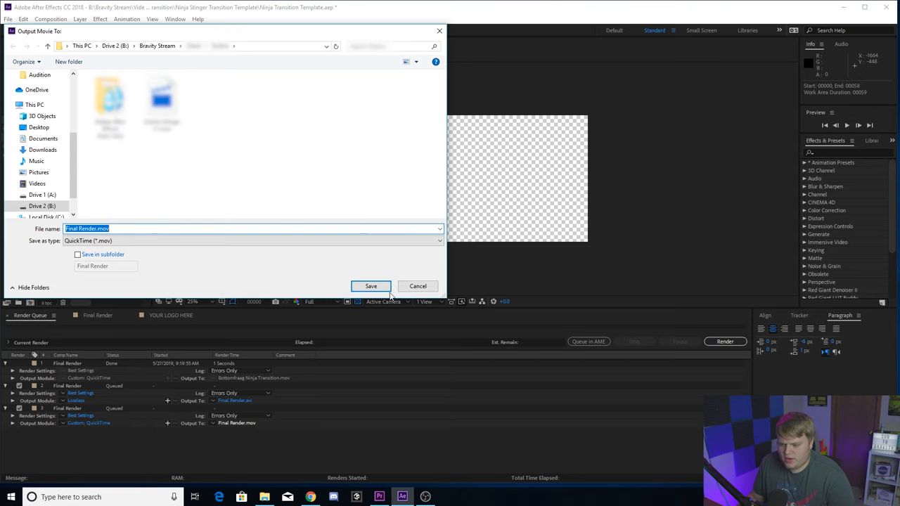
pyautogui.click(371, 286)
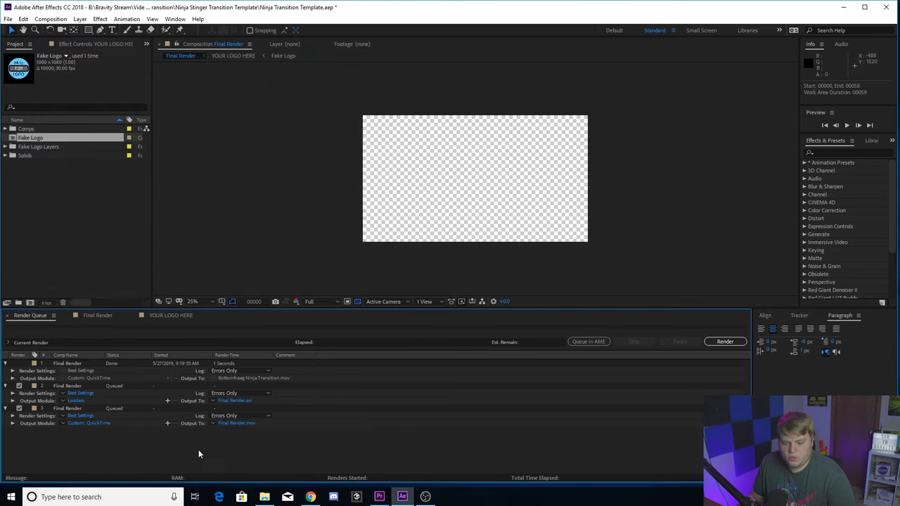
pyautogui.moveTo(326, 436)
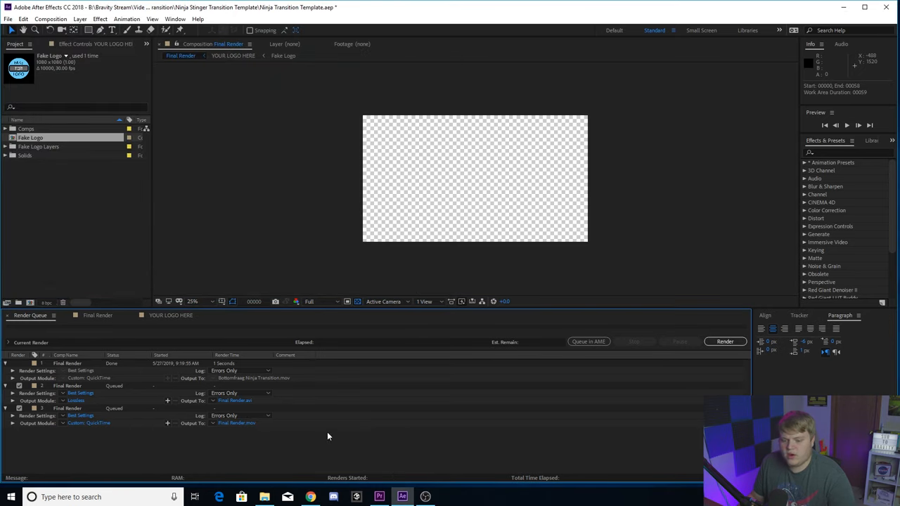